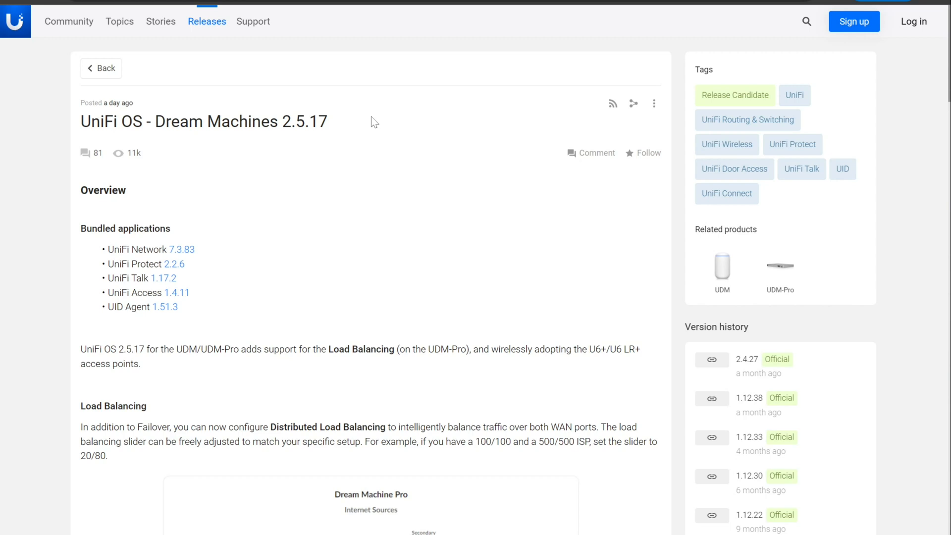
mouse_move(416, 49)
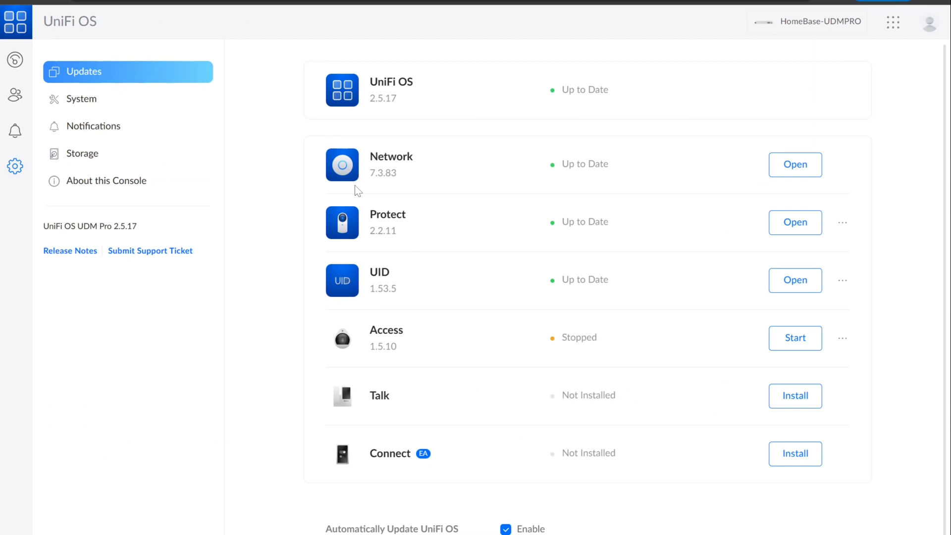
mouse_move(435, 256)
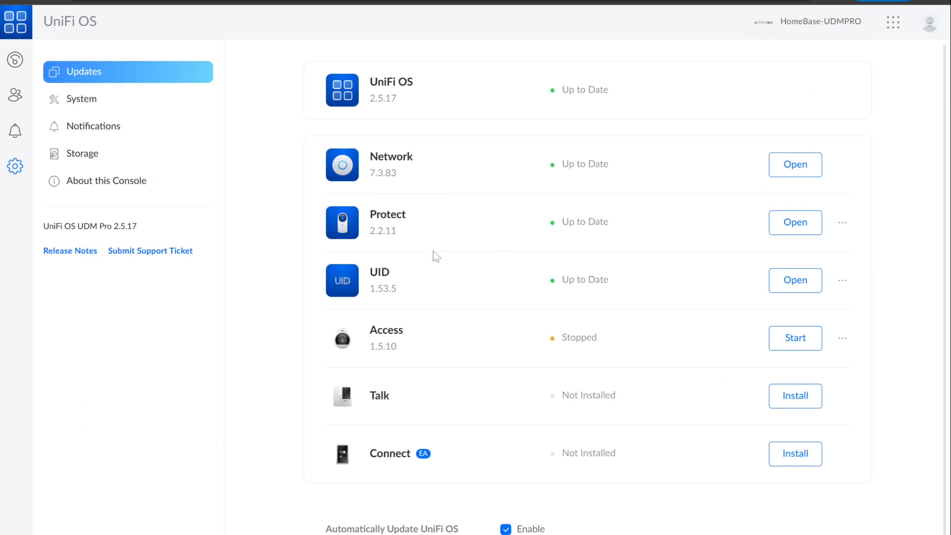
mouse_move(441, 249)
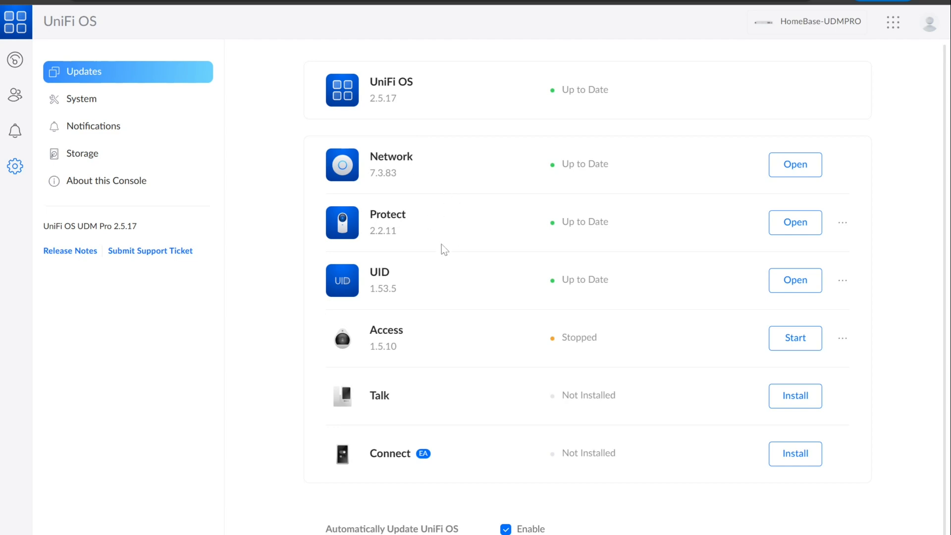
mouse_move(412, 273)
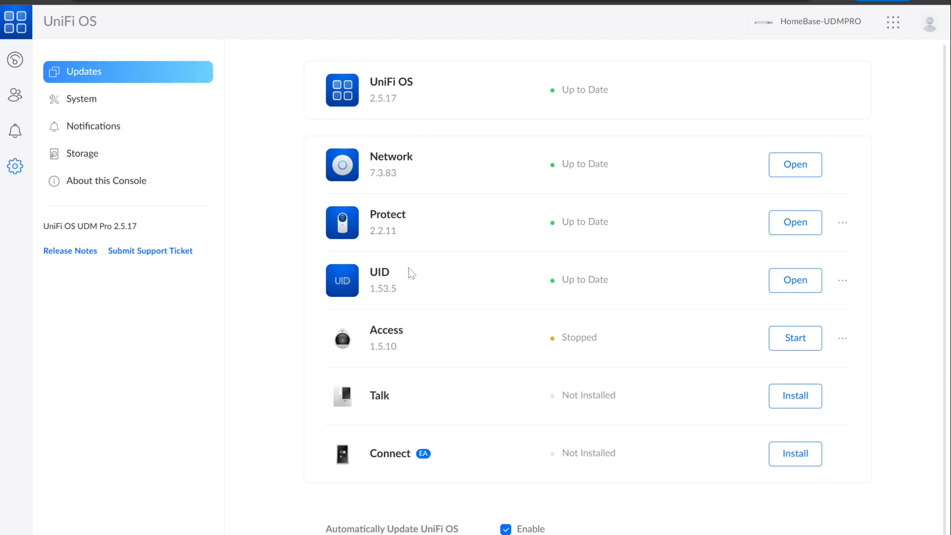
mouse_move(438, 368)
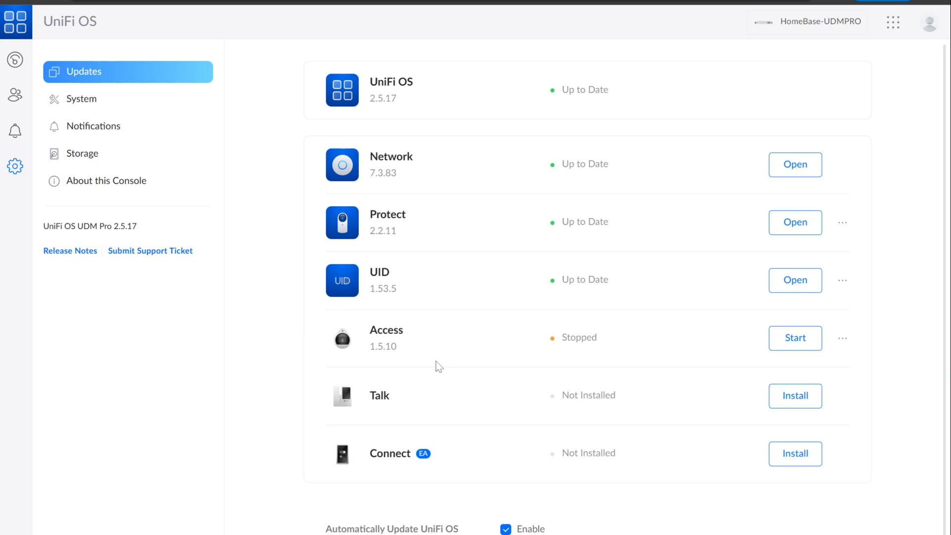
mouse_move(81, 153)
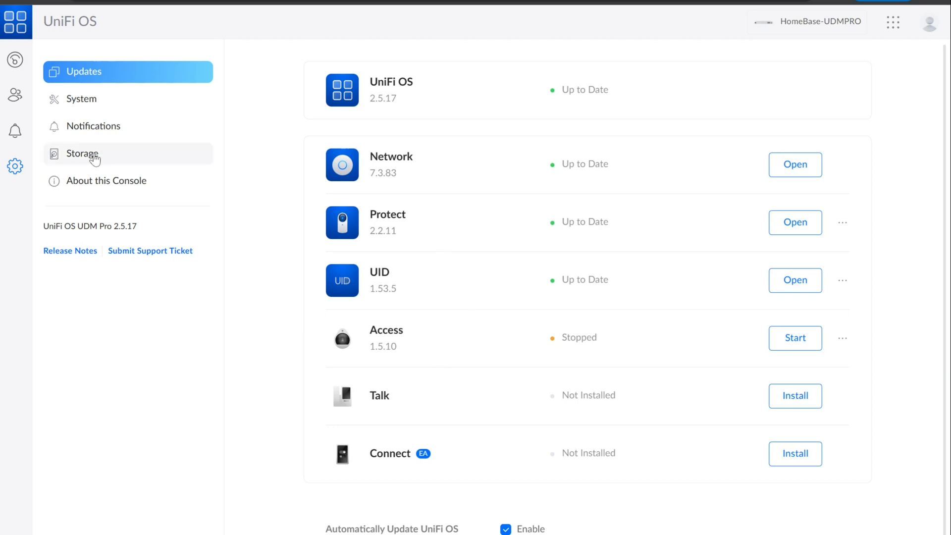
mouse_move(115, 150)
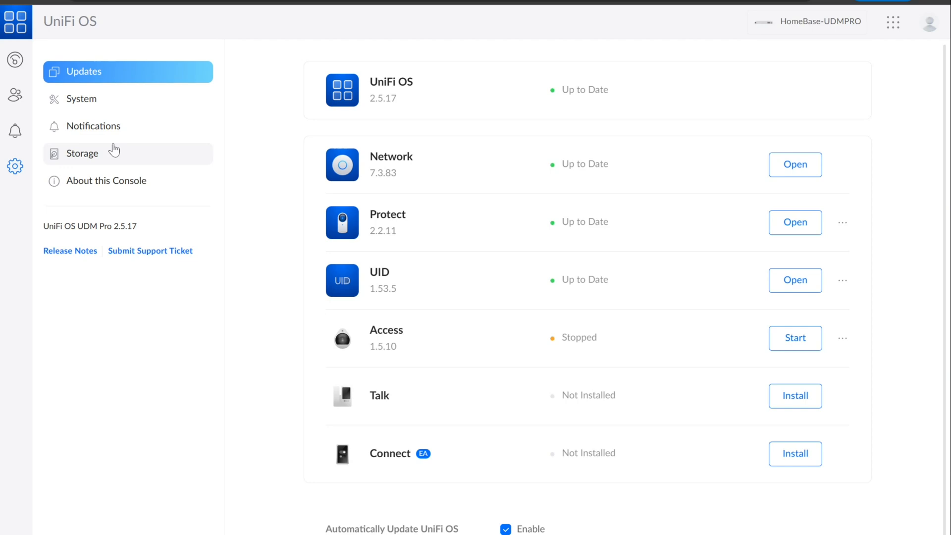
Open About this Console to view the UDM Pro's storage, memory, CPU load and temperature
click(106, 180)
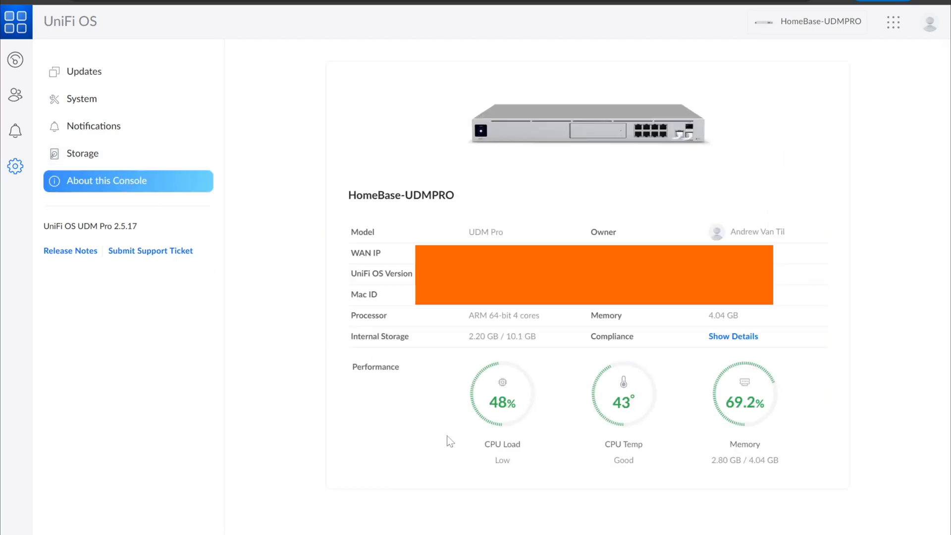
mouse_move(455, 500)
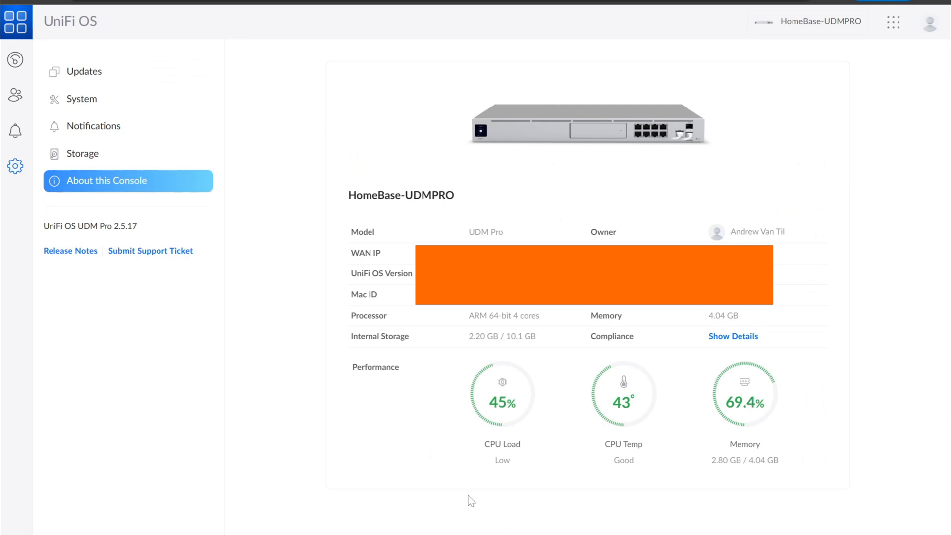
mouse_move(770, 369)
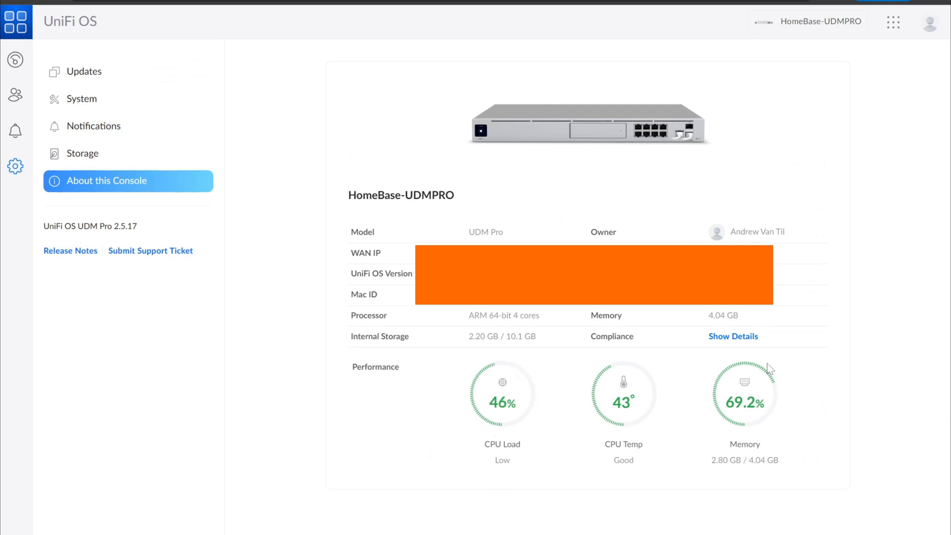
mouse_move(654, 402)
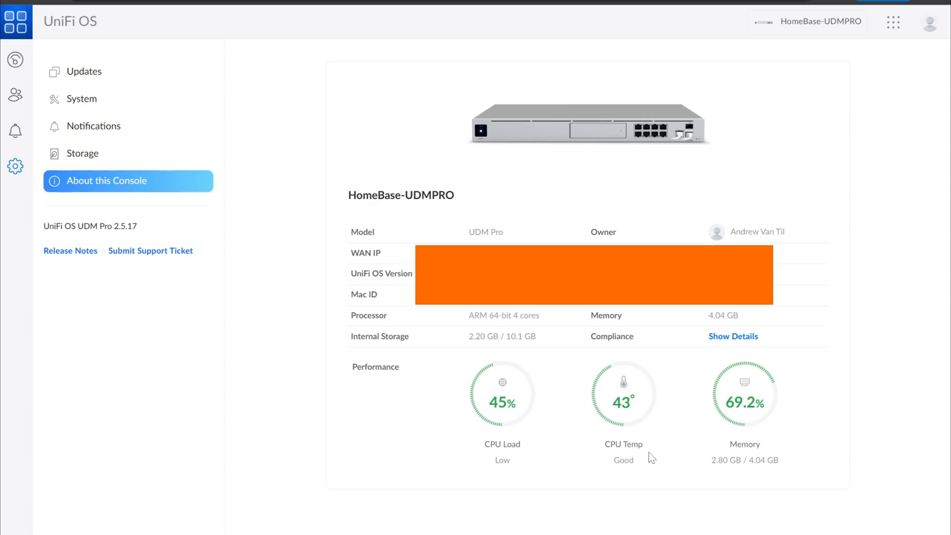
mouse_move(293, 25)
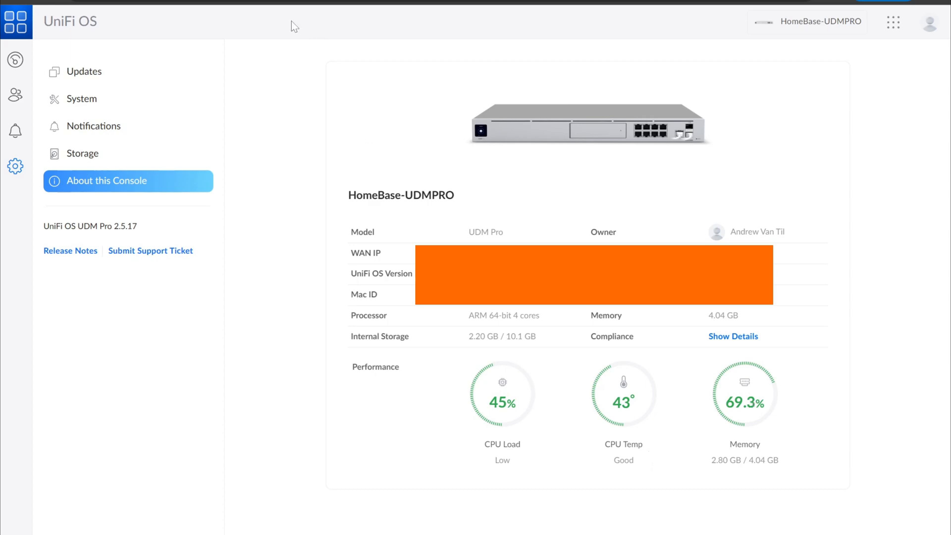
Return to the UniFi OS 2.5.17 release notes and scroll through Improvements and Updates
click(71, 251)
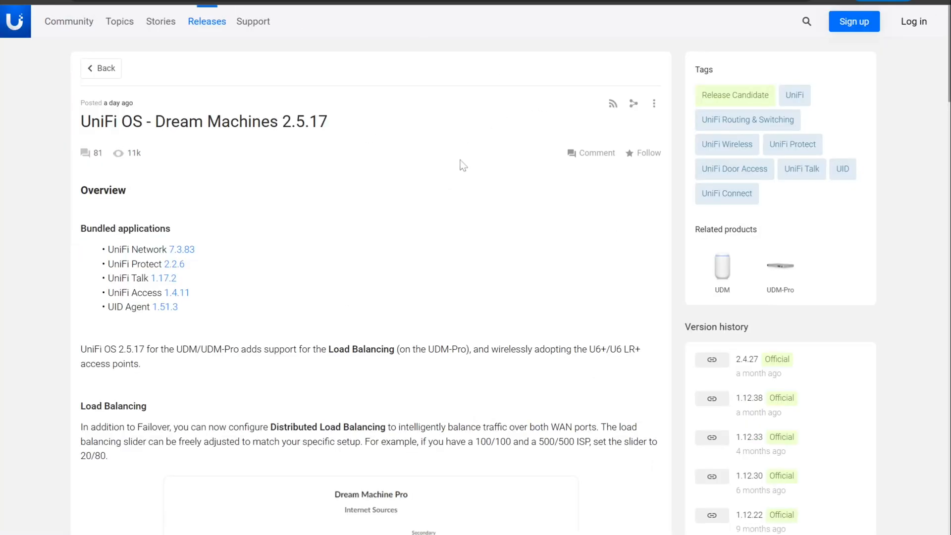
scroll(down, 3)
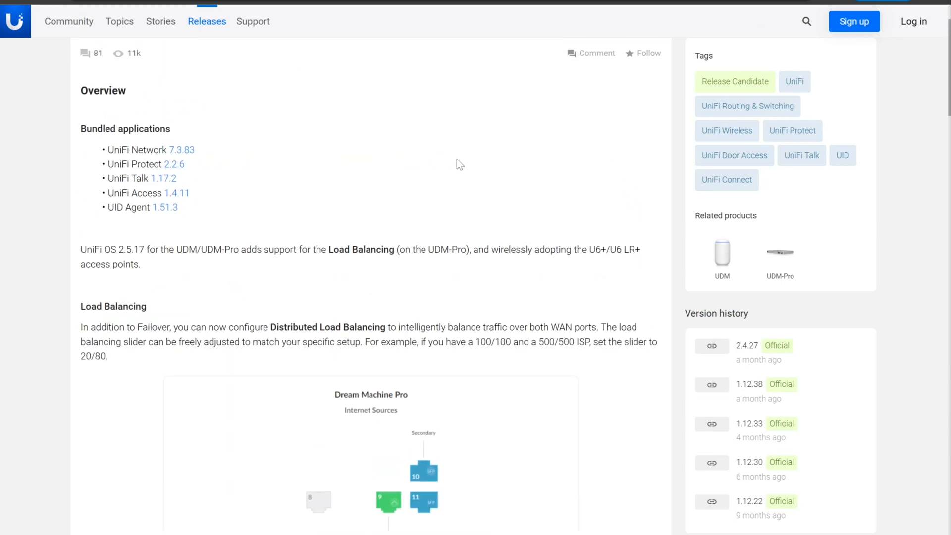
scroll(up, 3)
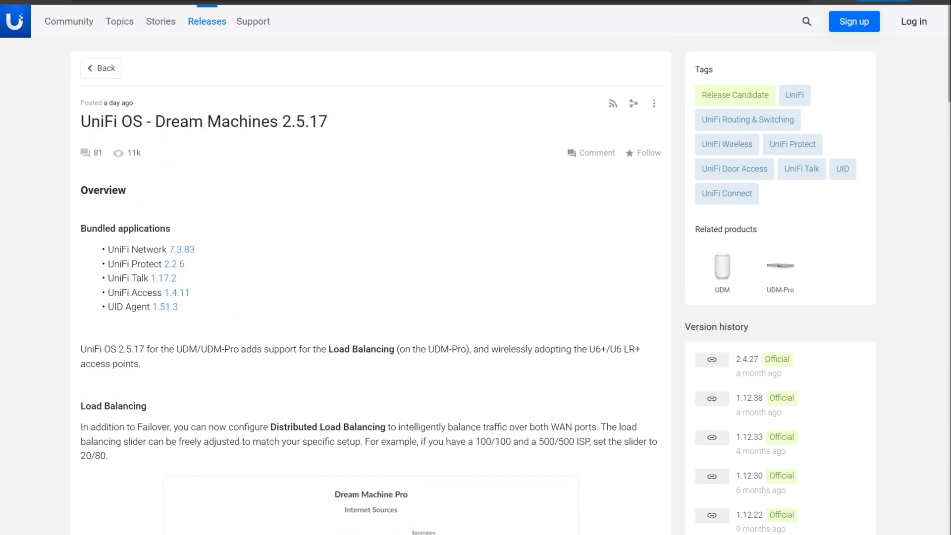
scroll(down, 3)
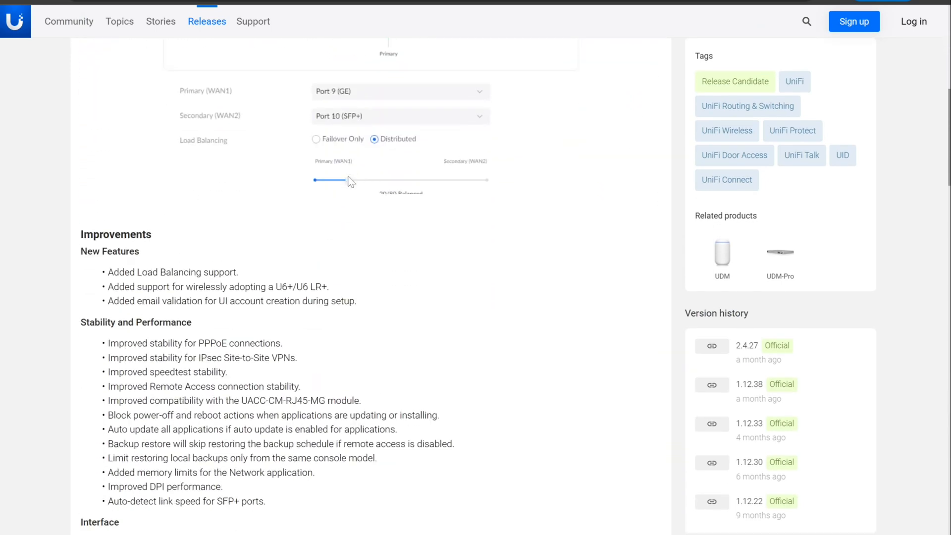
scroll(down, 3)
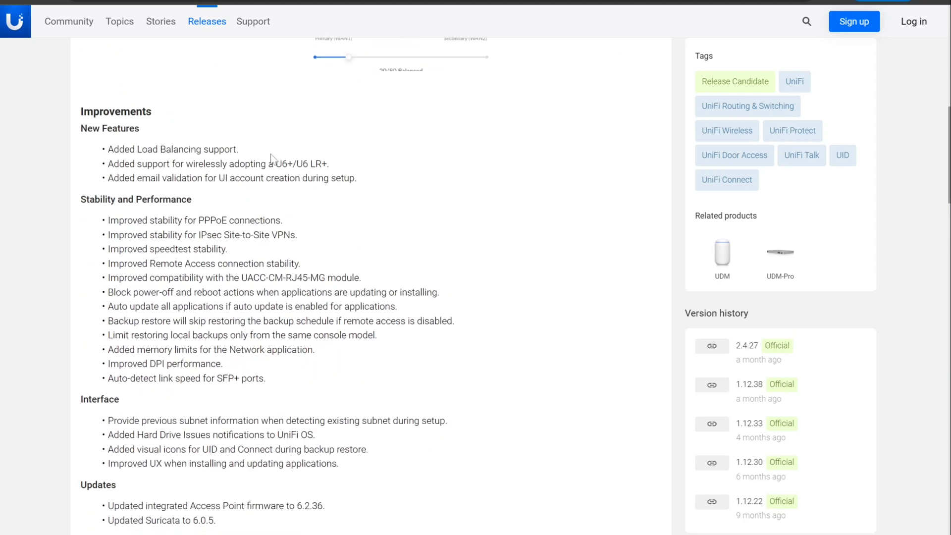
mouse_move(273, 159)
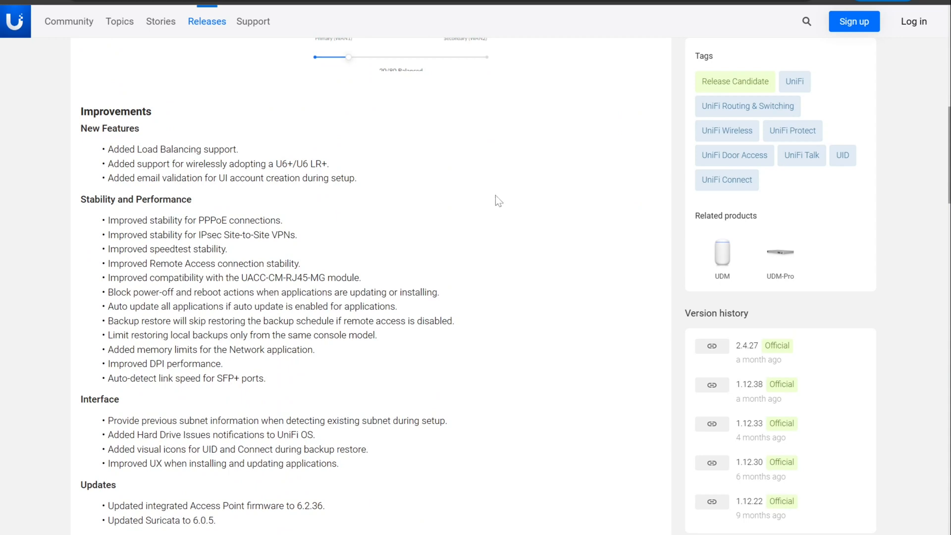
double_click(130, 236)
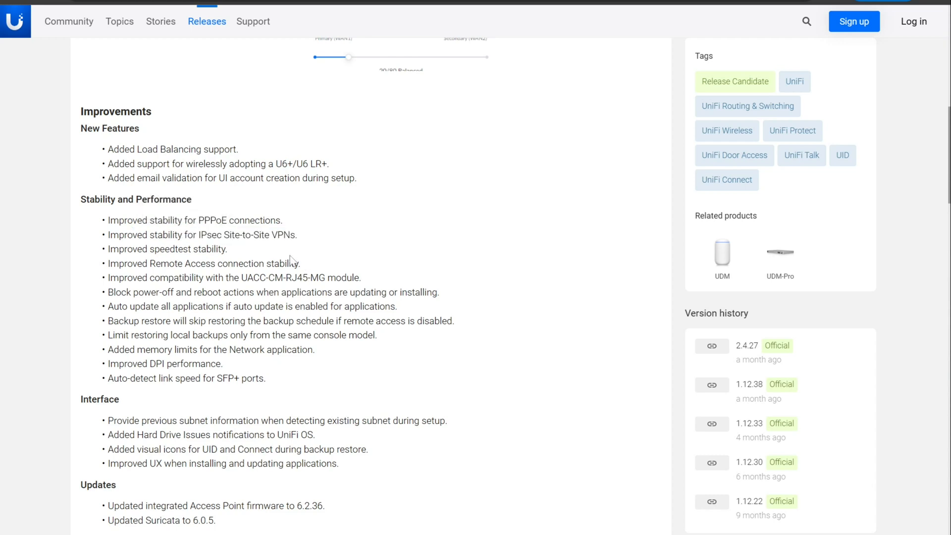
mouse_move(270, 394)
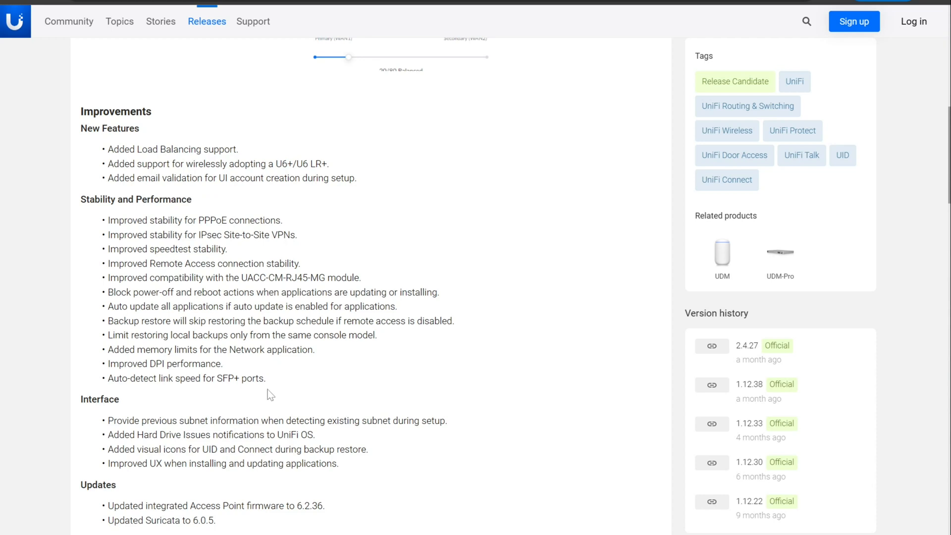
mouse_move(100, 357)
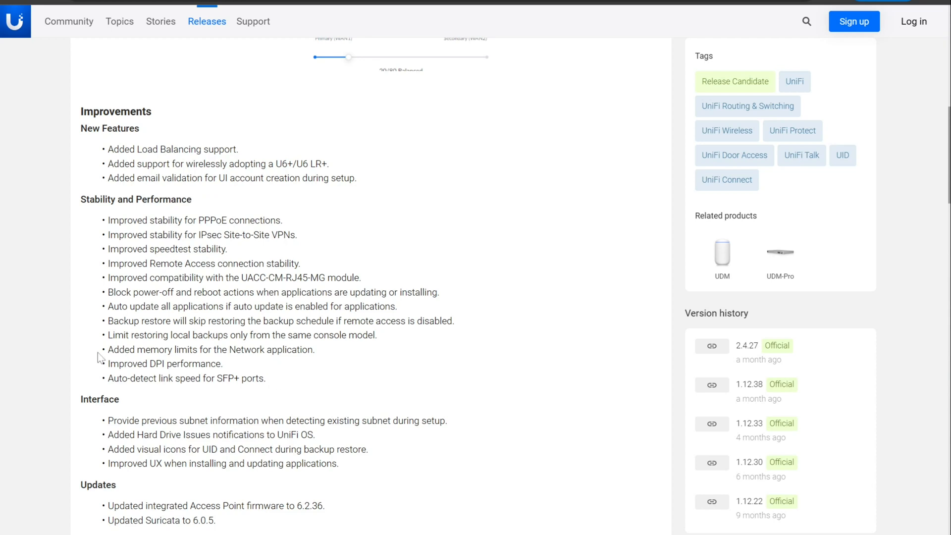
Highlight the Network memory limits note, read the Bugfixes and Additional information, then scroll back up
double_click(211, 349)
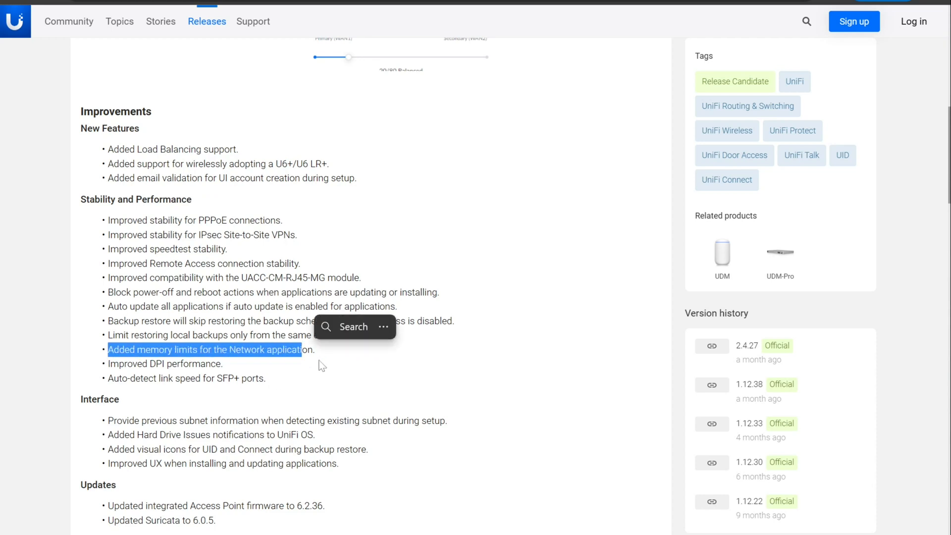
click(314, 375)
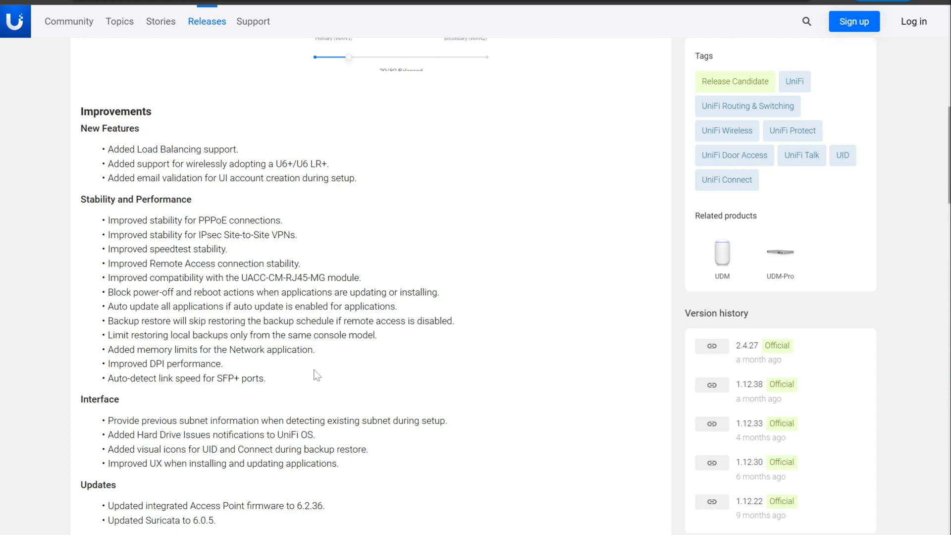
scroll(down, 3)
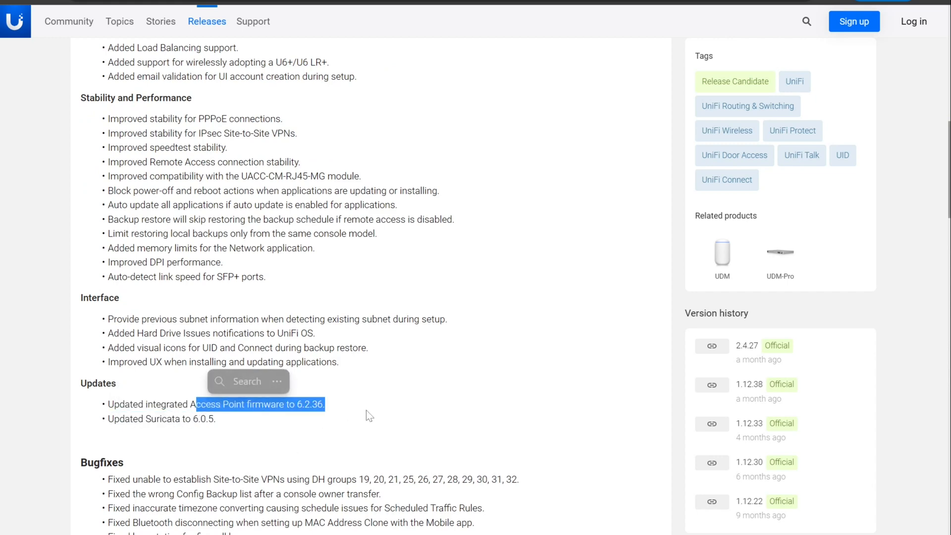
scroll(down, 3)
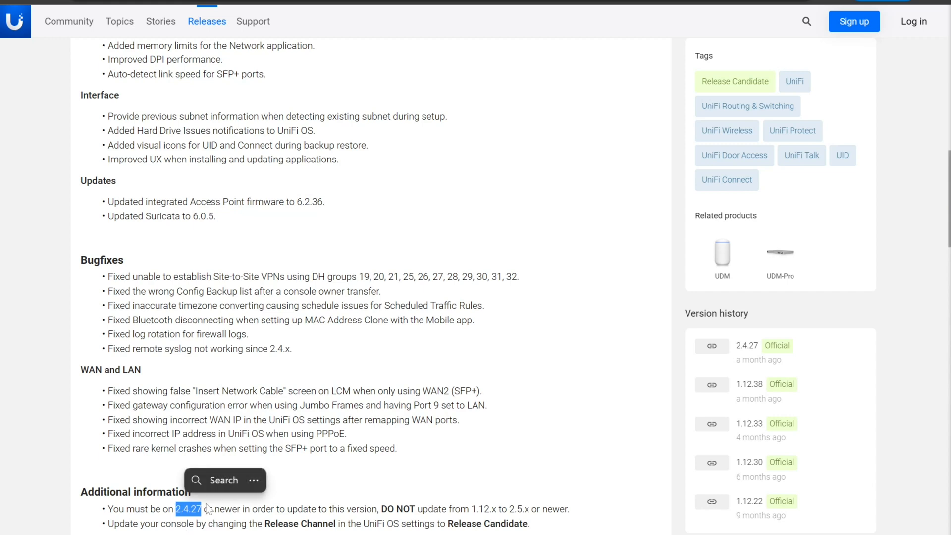
scroll(up, 3)
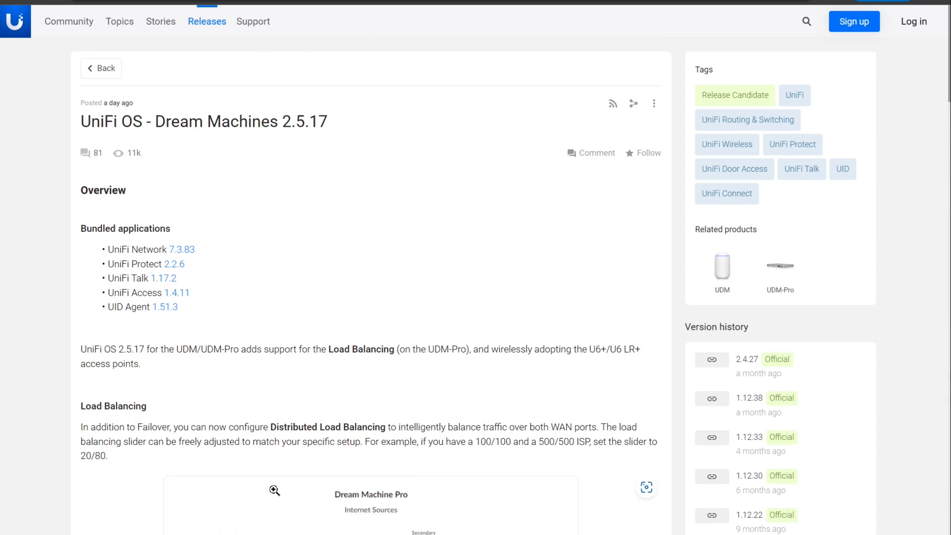
mouse_move(267, 485)
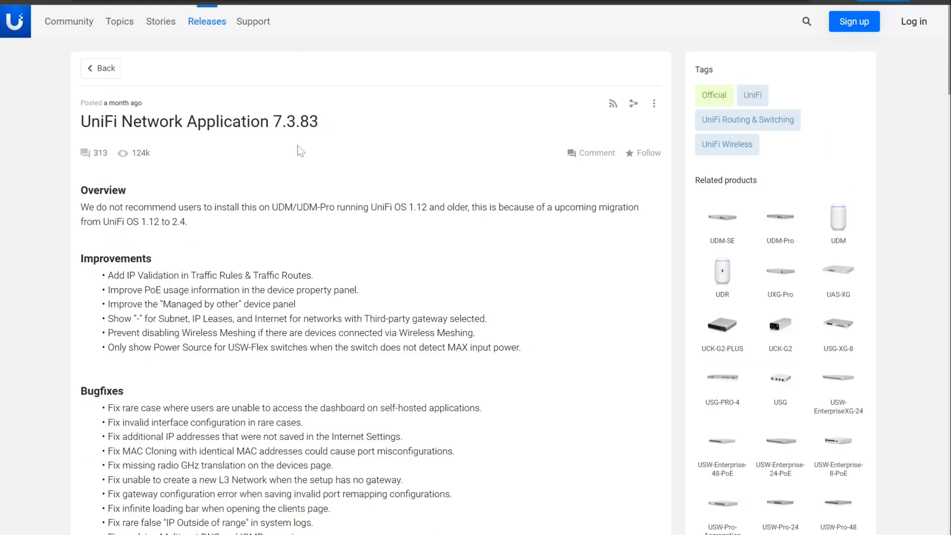
mouse_move(358, 202)
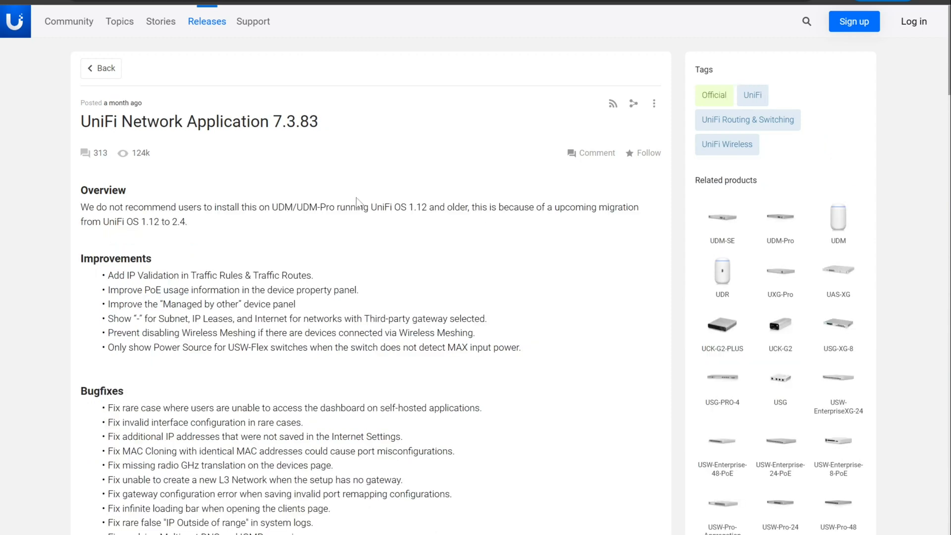
mouse_move(357, 189)
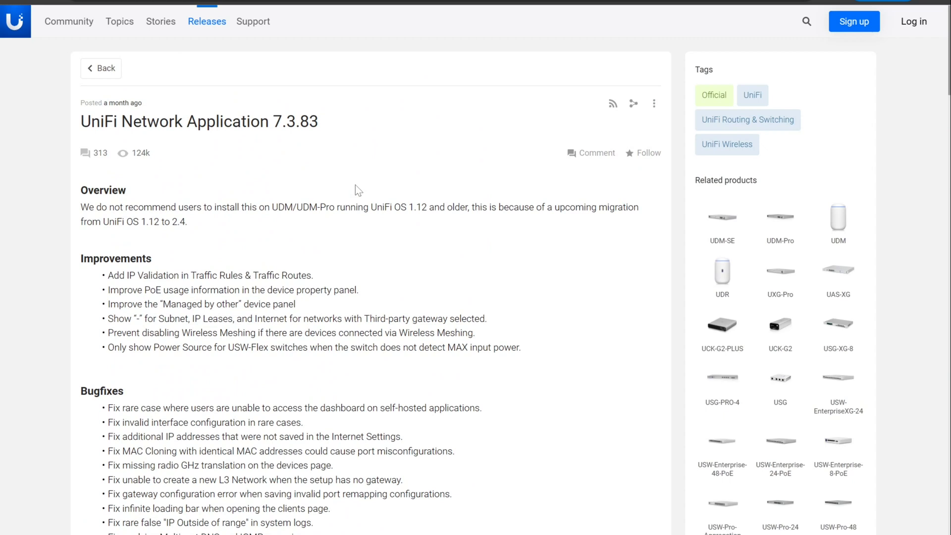